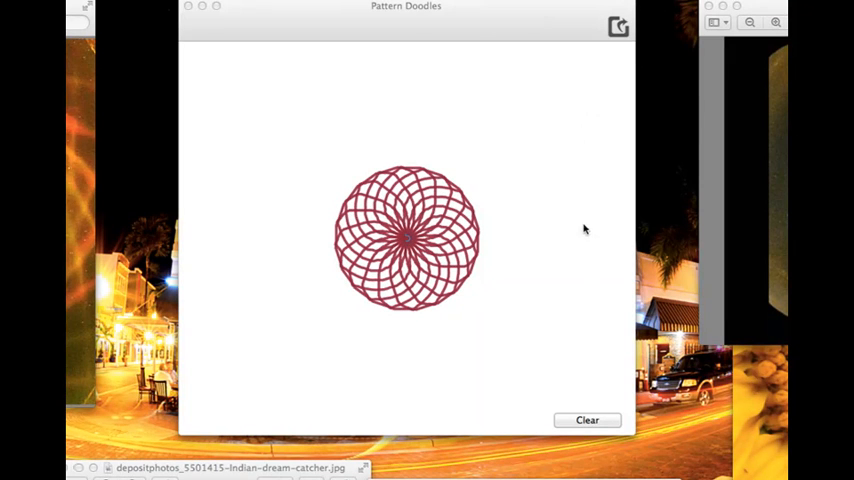
mouse_move(616, 418)
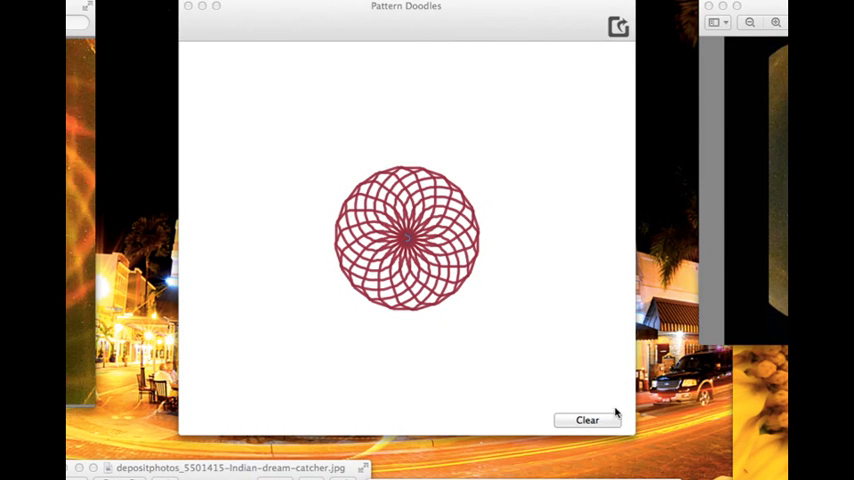
mouse_move(636, 448)
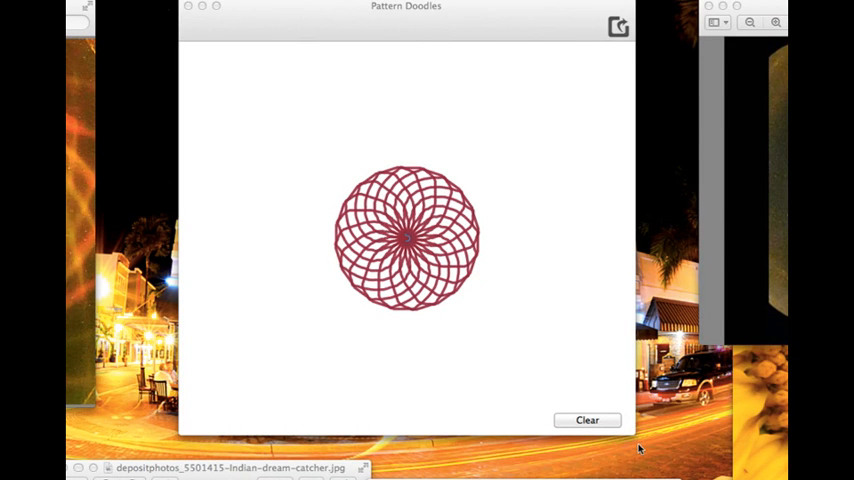
Step: Clear the canvas so a small dark rosette and a large cyan one can be drawn around the centre
click(586, 420)
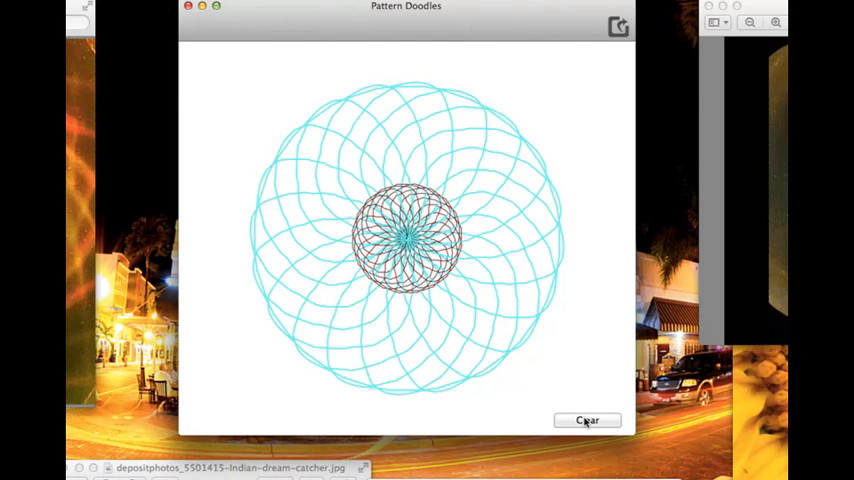
Step: Clear the cyan pattern so a single lavender rosette can be drawn at the centre
click(588, 420)
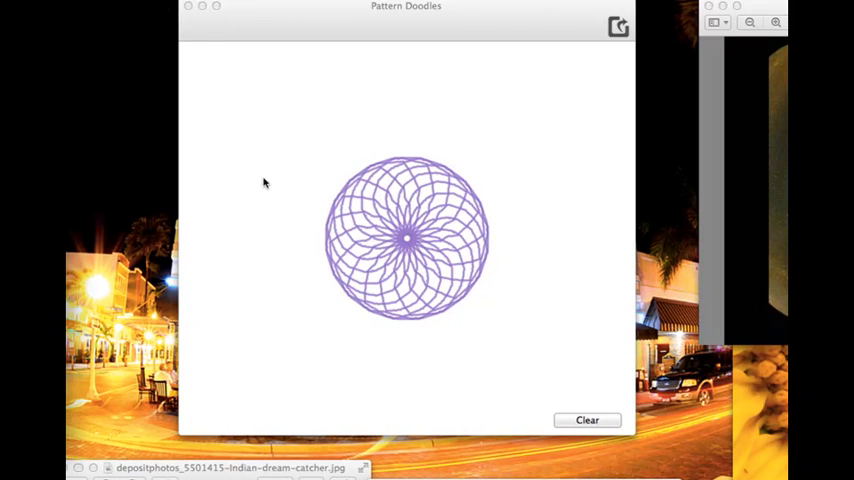
Step: Clear the lavender rosette so a larger magenta rosette can be drawn in its place
click(588, 420)
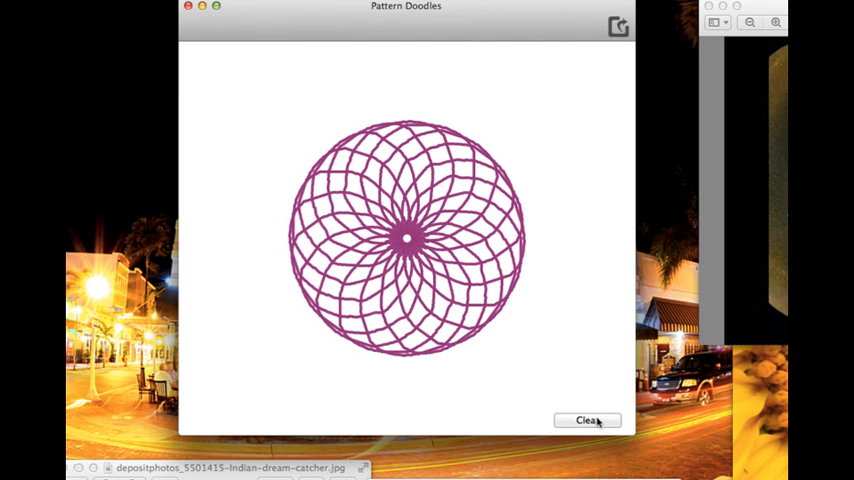
Step: Clear the magenta rosette, start and wipe a pink one, then begin a new pattern at the canvas centre
click(588, 420)
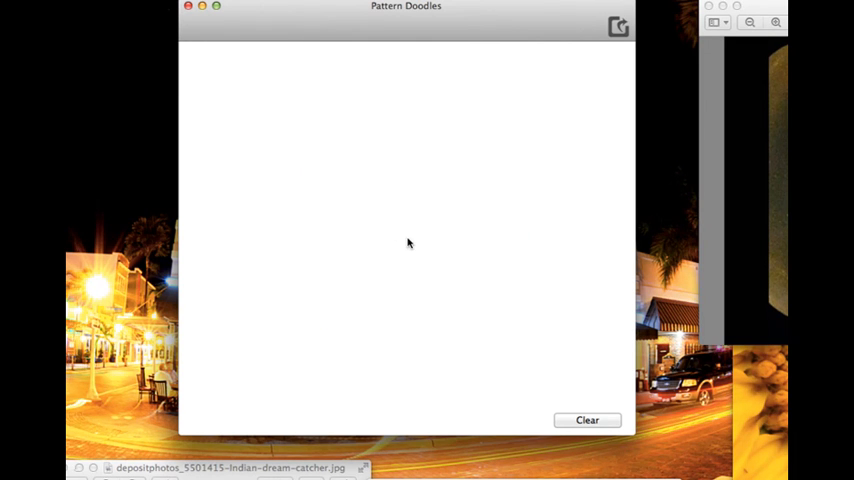
mouse_move(404, 236)
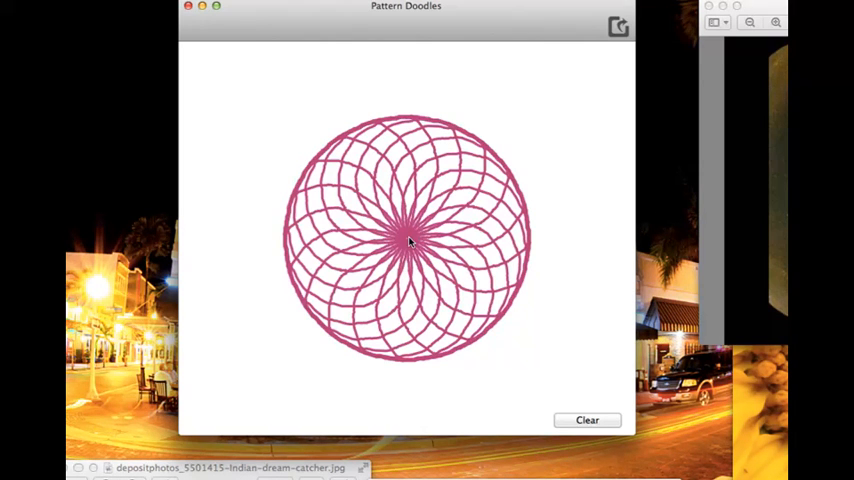
click(588, 420)
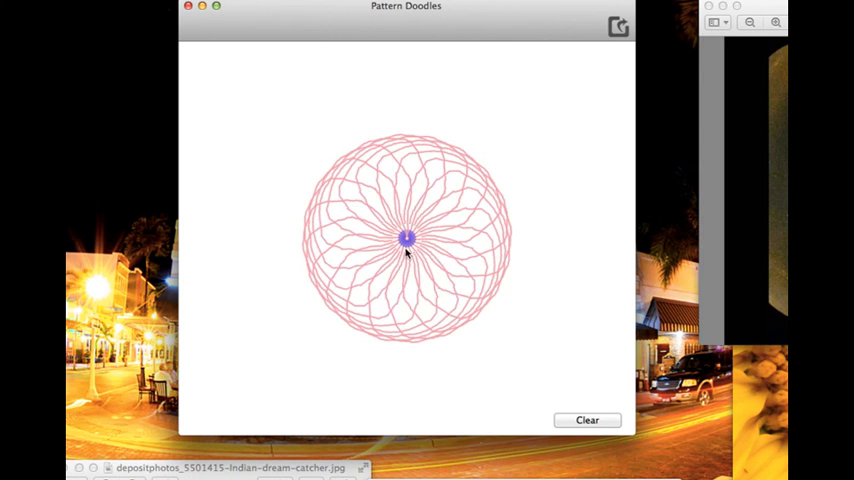
click(586, 420)
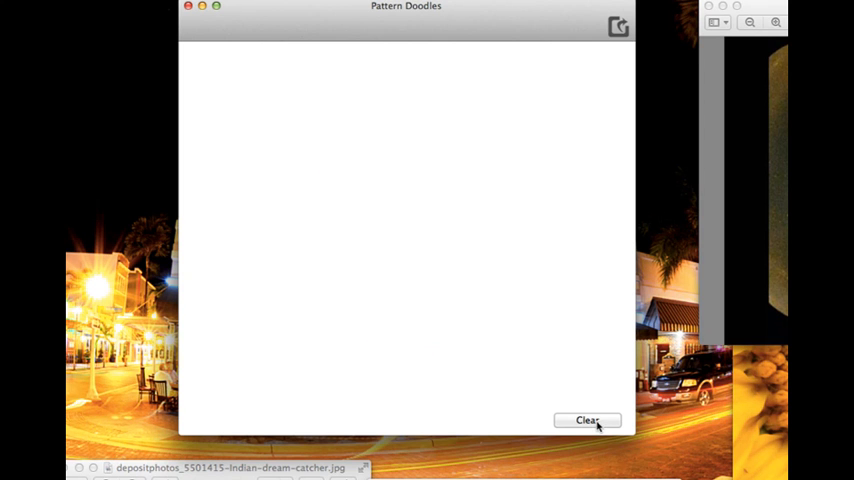
mouse_move(410, 246)
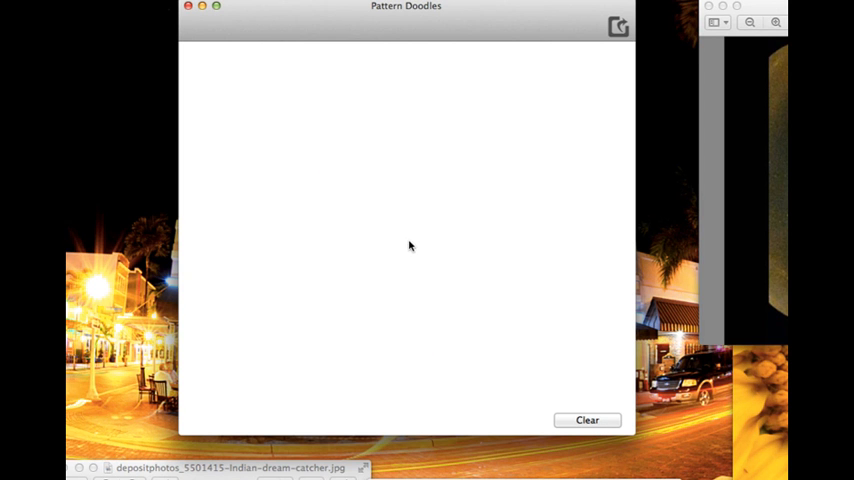
click(408, 238)
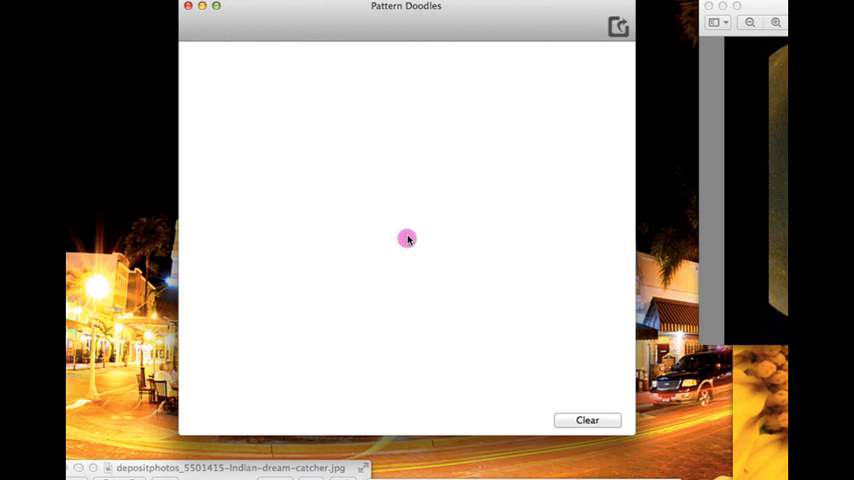
drag(408, 238, 284, 170)
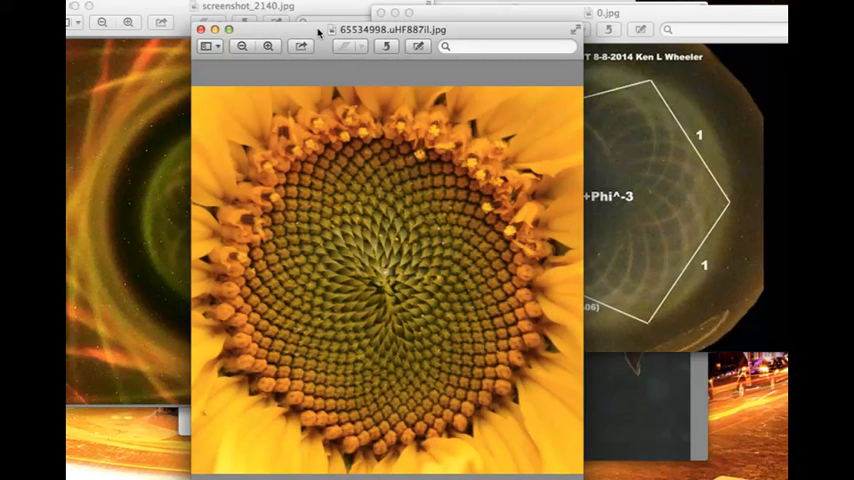
mouse_move(444, 244)
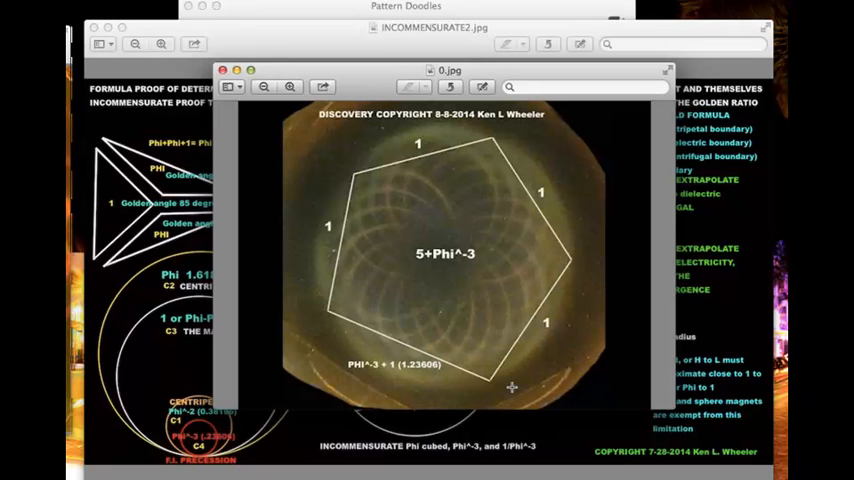
mouse_move(344, 322)
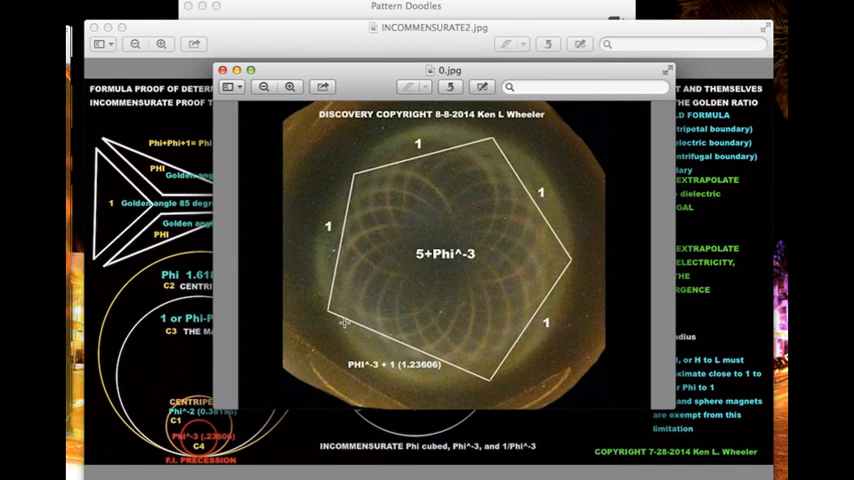
mouse_move(476, 388)
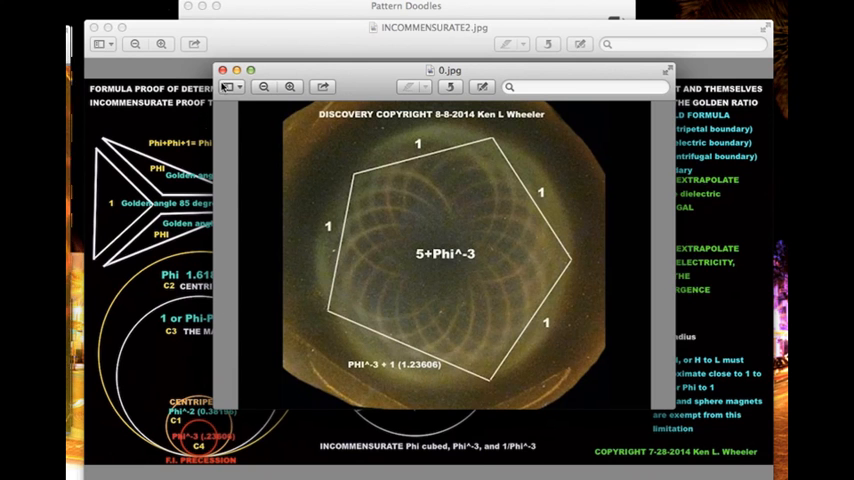
Step: Bring the INCOMMENSURATE2.jpg formula chart window in front of b.jpg in Preview
click(228, 60)
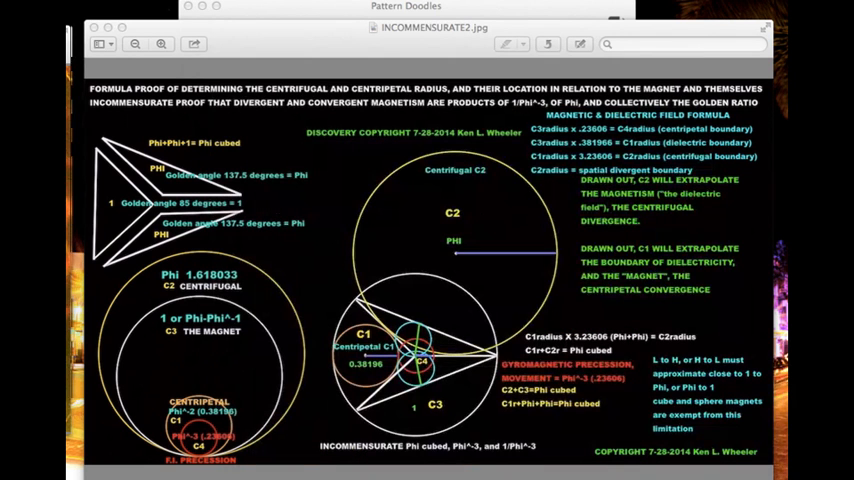
mouse_move(700, 344)
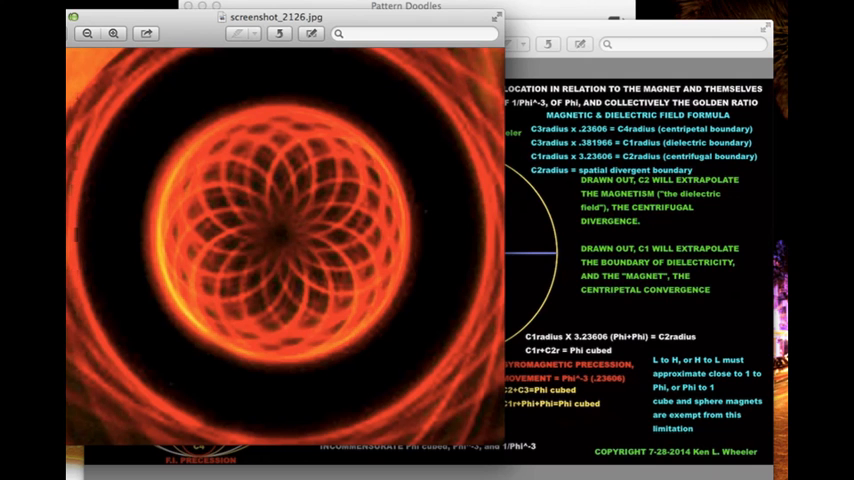
mouse_move(168, 268)
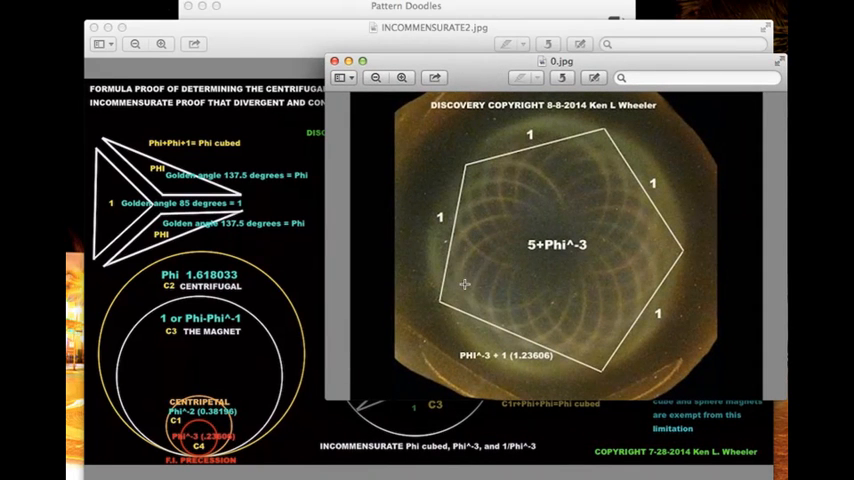
mouse_move(632, 386)
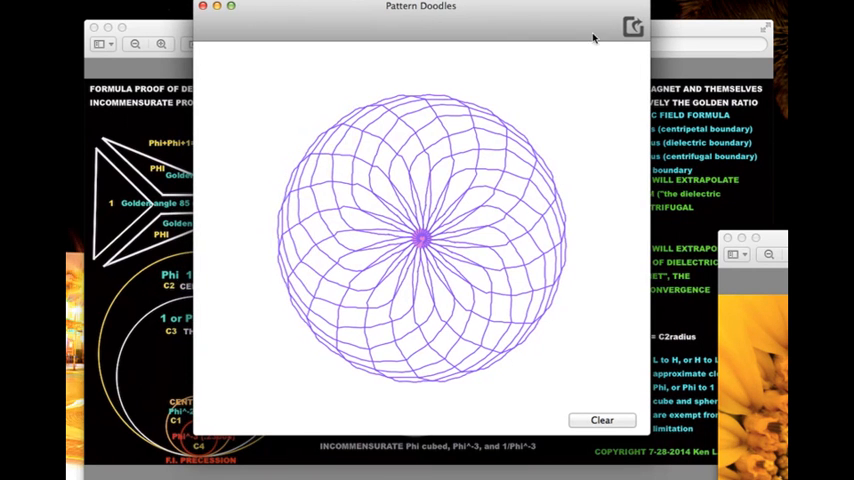
Step: Wipe the purple rosette, draw a large pink rosette, then erase it to leave the canvas empty
click(602, 420)
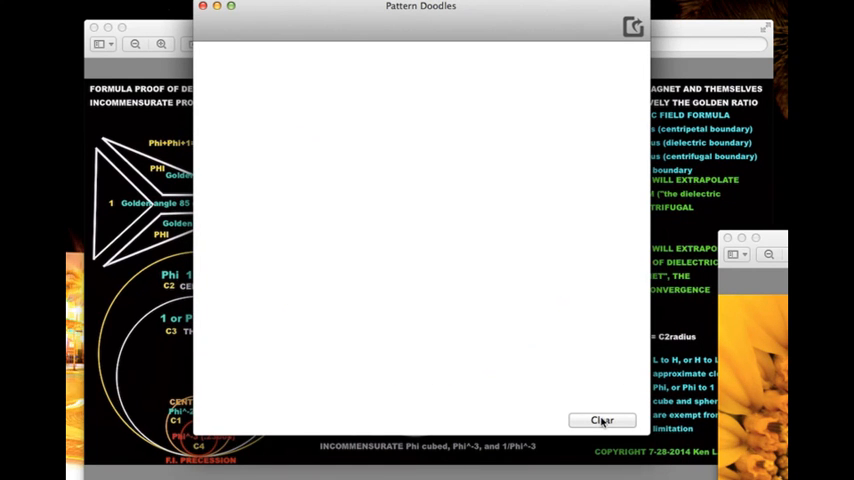
mouse_move(414, 234)
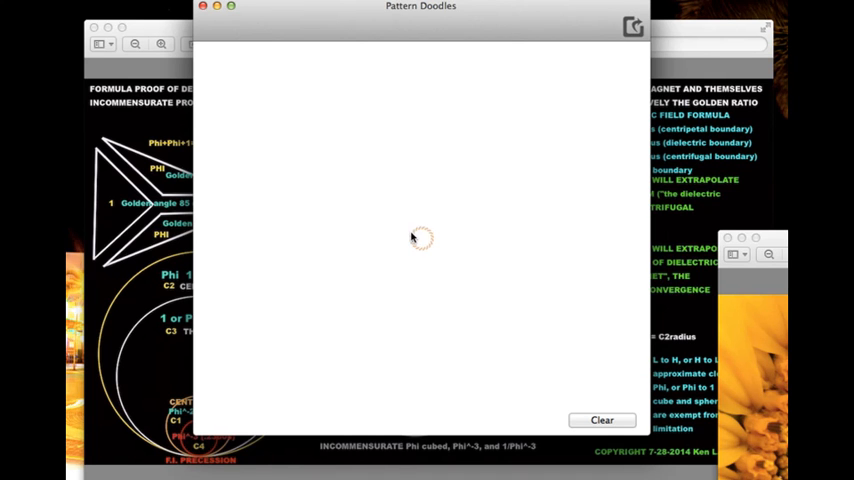
click(420, 236)
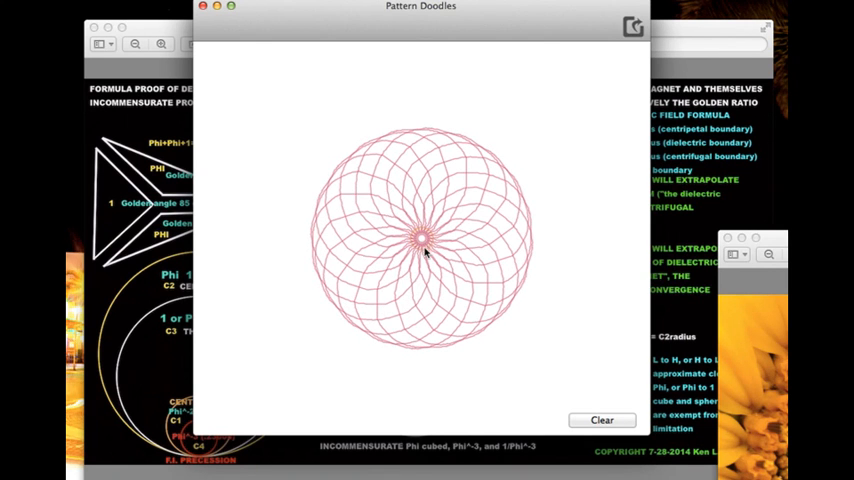
mouse_move(426, 252)
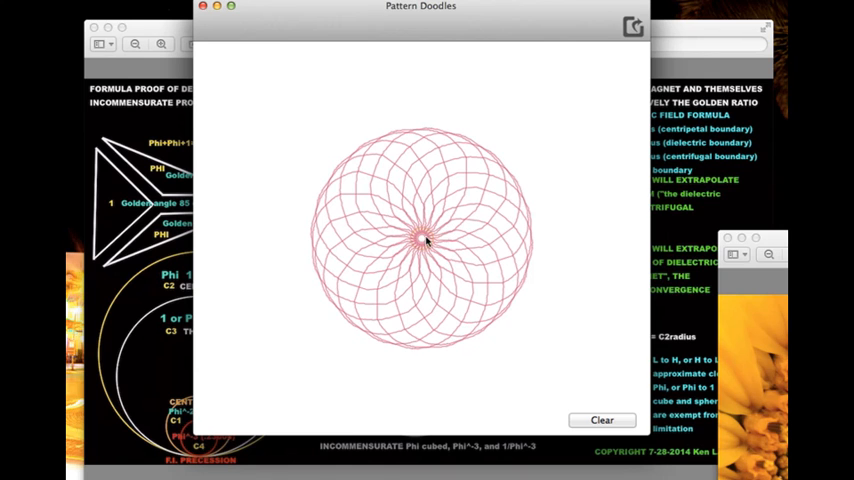
mouse_move(482, 238)
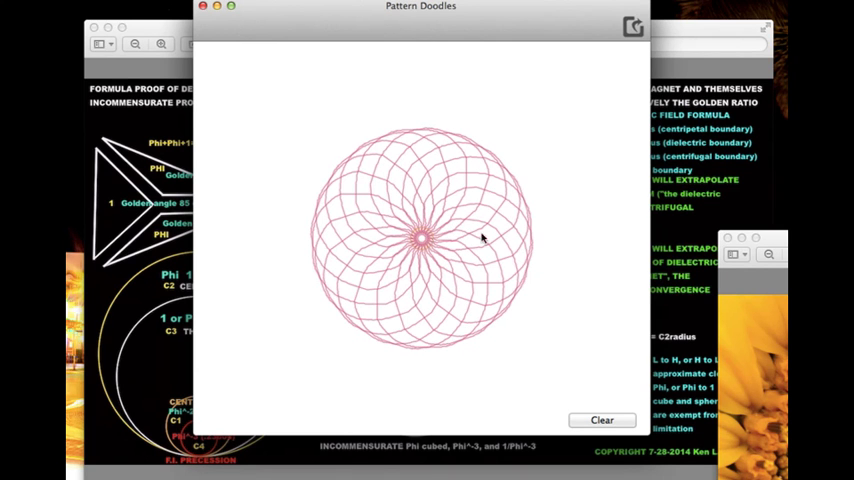
mouse_move(564, 110)
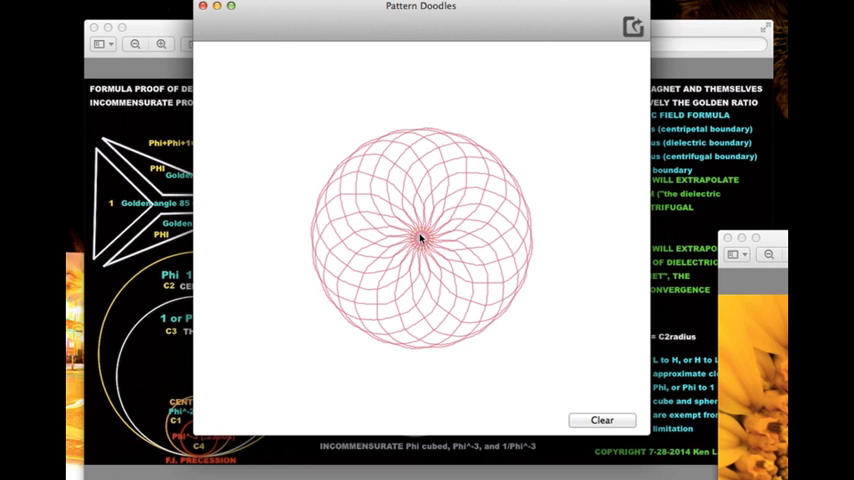
mouse_move(424, 244)
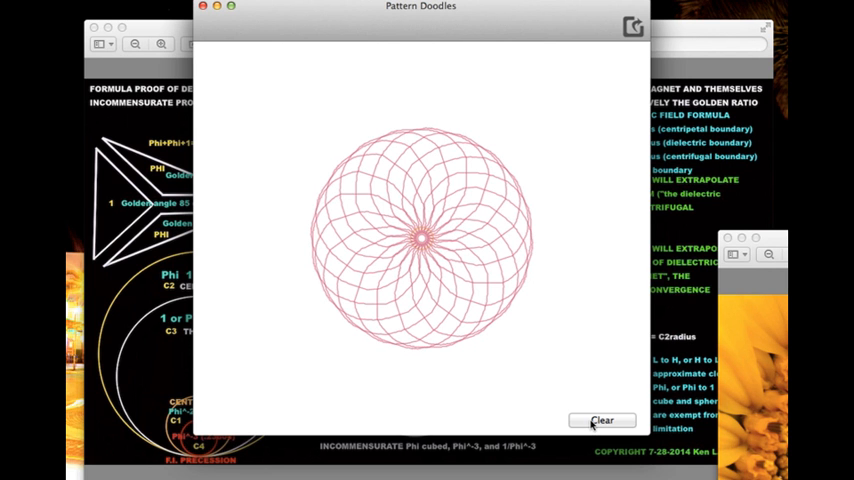
click(602, 420)
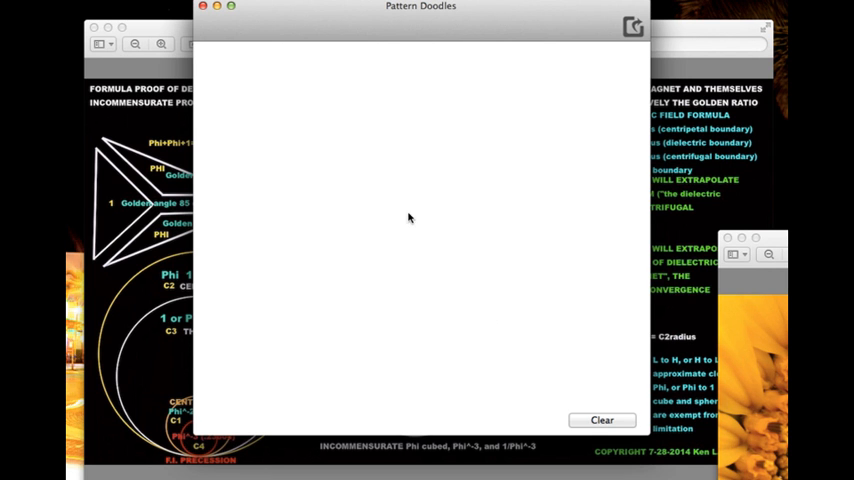
mouse_move(424, 238)
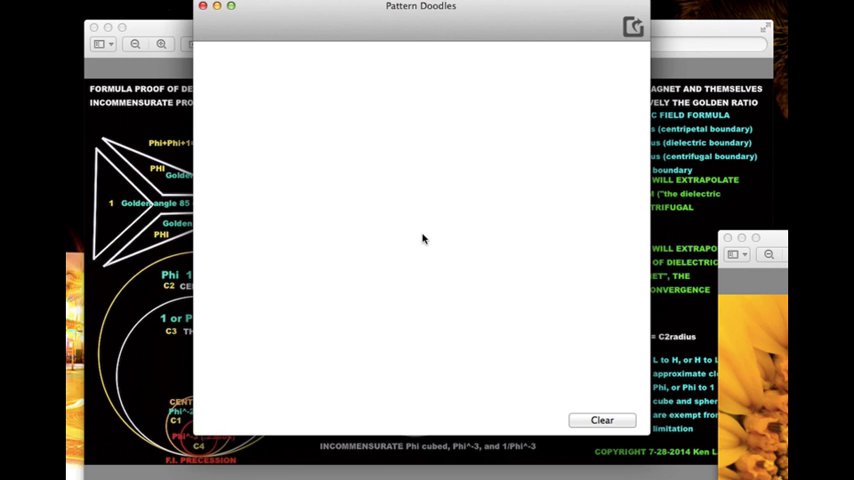
mouse_move(420, 232)
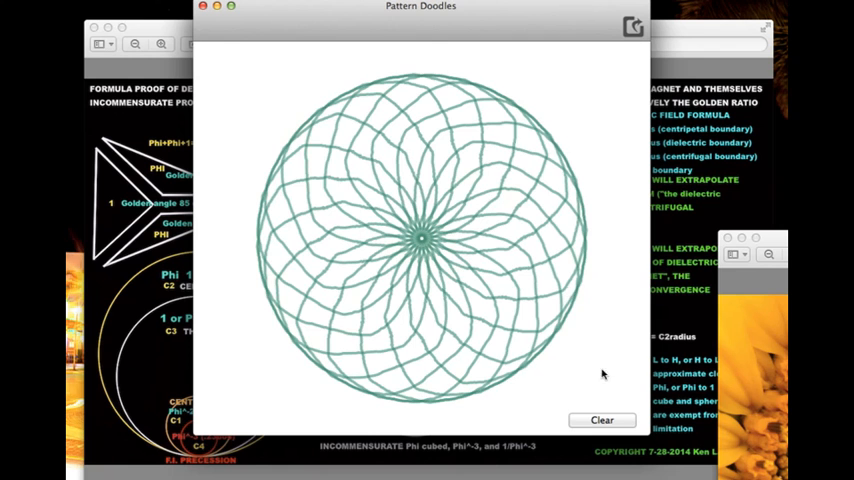
Step: Erase the teal rosette and start a large orange rosette drawing on the canvas
click(604, 420)
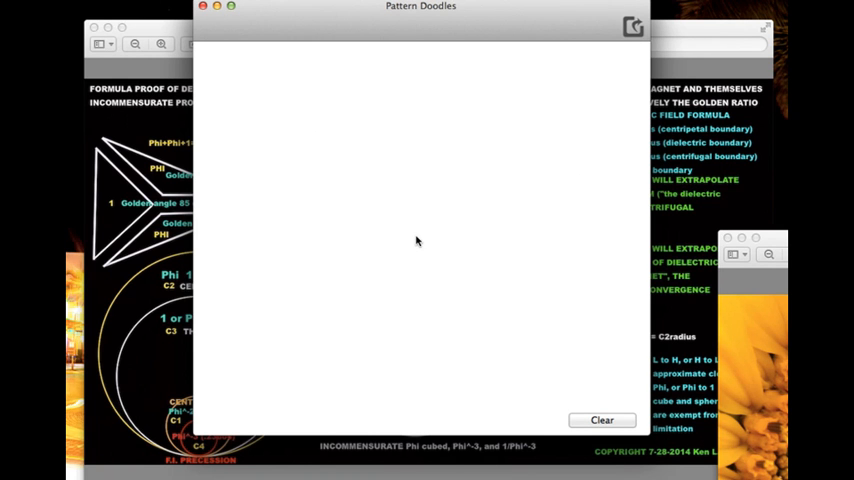
click(418, 244)
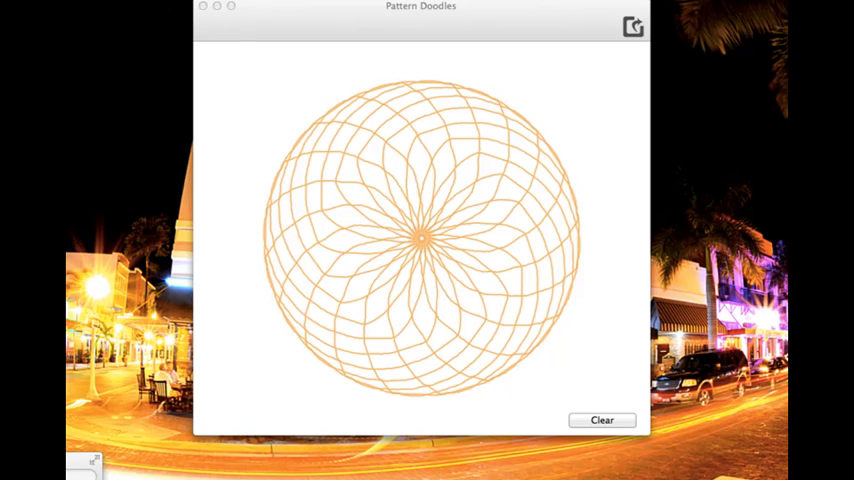
Step: Erase the orange rosette so a lavender-blue rosette can draw on the empty canvas
click(602, 420)
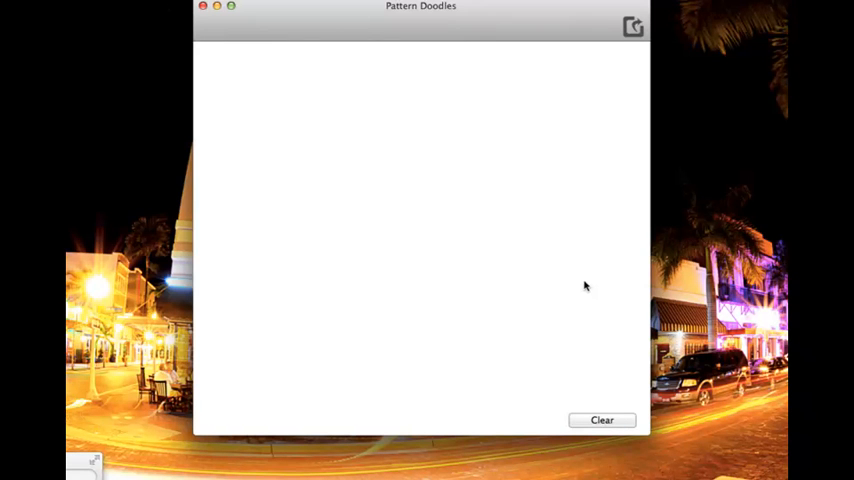
mouse_move(418, 232)
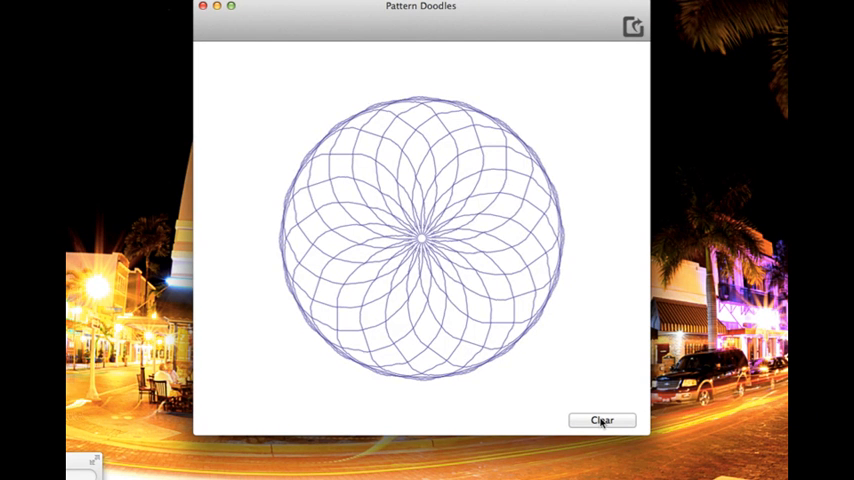
Step: Erase the lavender-blue rosette so a bold magenta rosette can draw over the backdrop
click(604, 420)
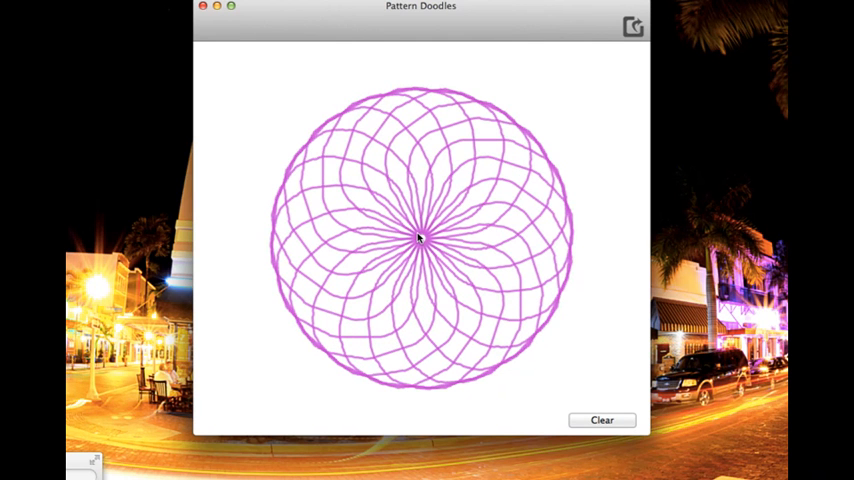
mouse_move(452, 222)
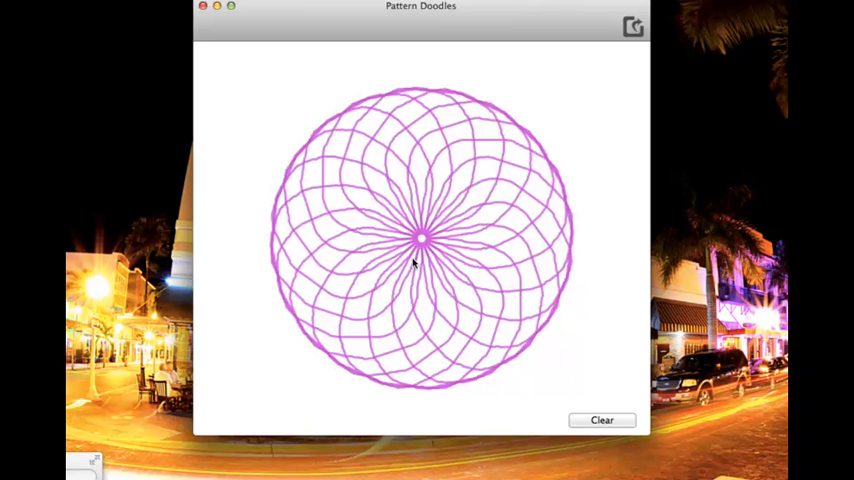
mouse_move(454, 246)
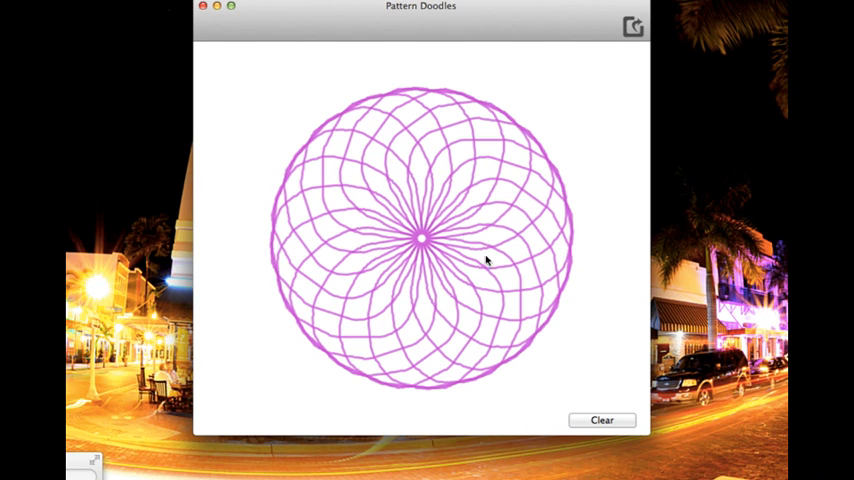
mouse_move(528, 324)
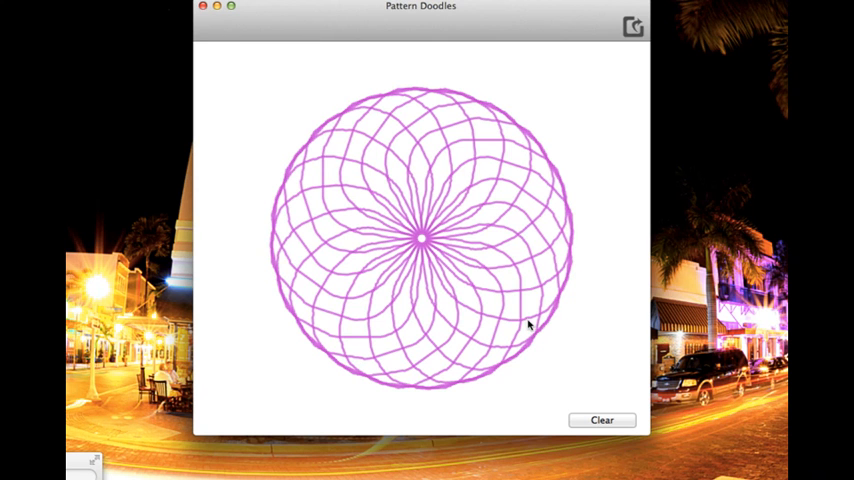
mouse_move(560, 444)
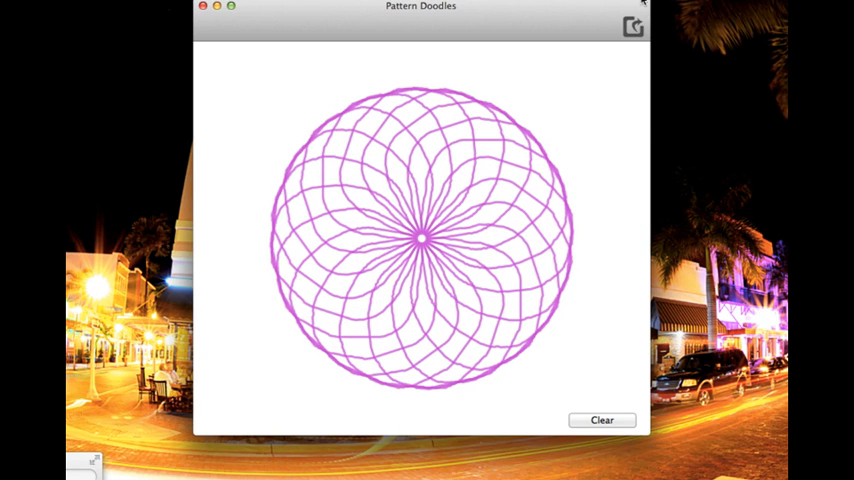
click(632, 28)
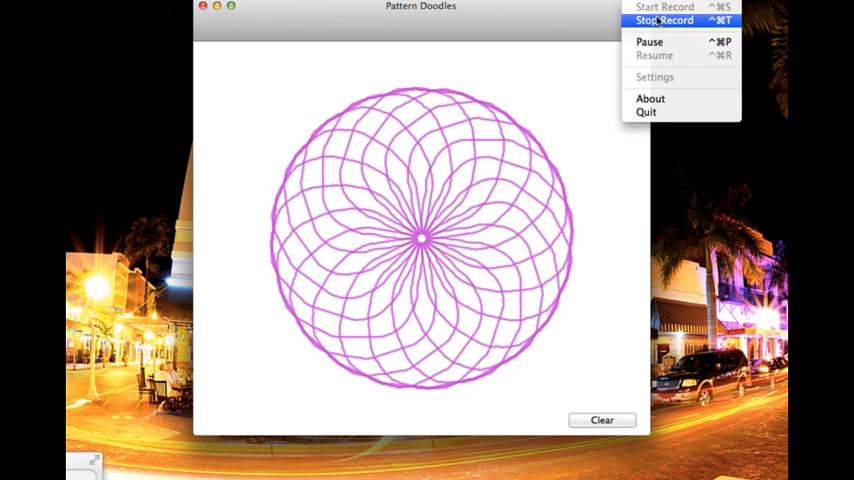